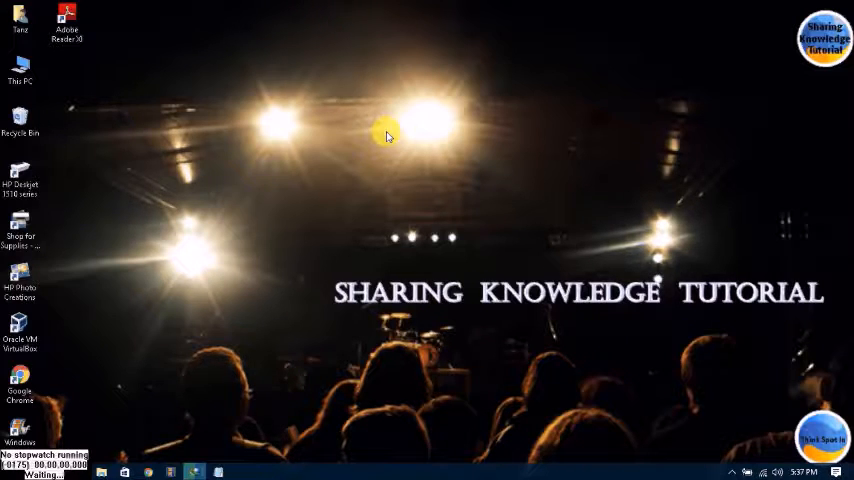
mouse_move(112, 273)
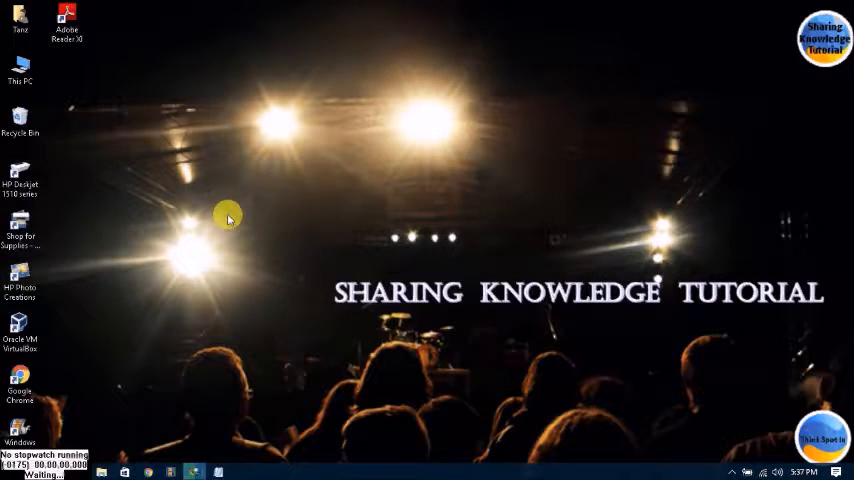
mouse_move(340, 198)
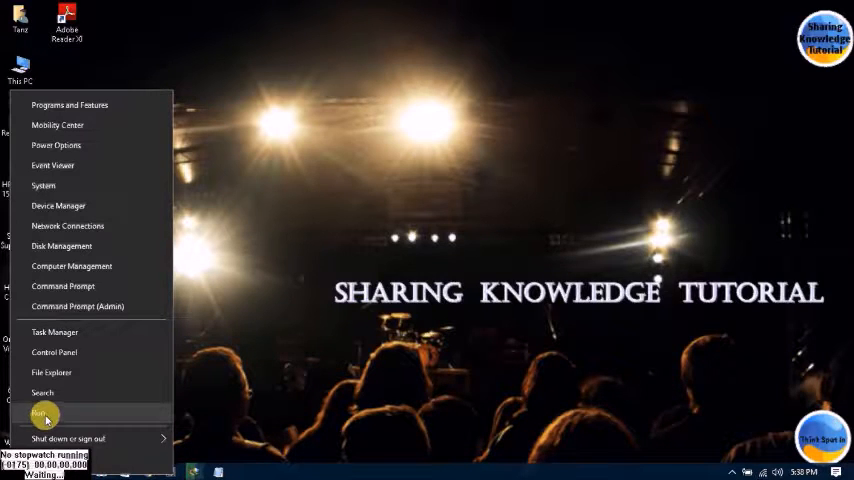
Step: Launch regedit through the Run dialog
click(40, 414)
text(regedit)
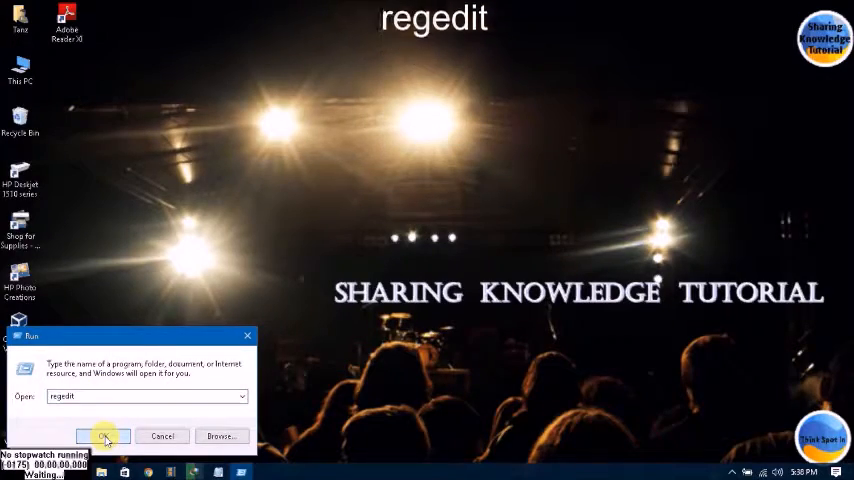
click(105, 436)
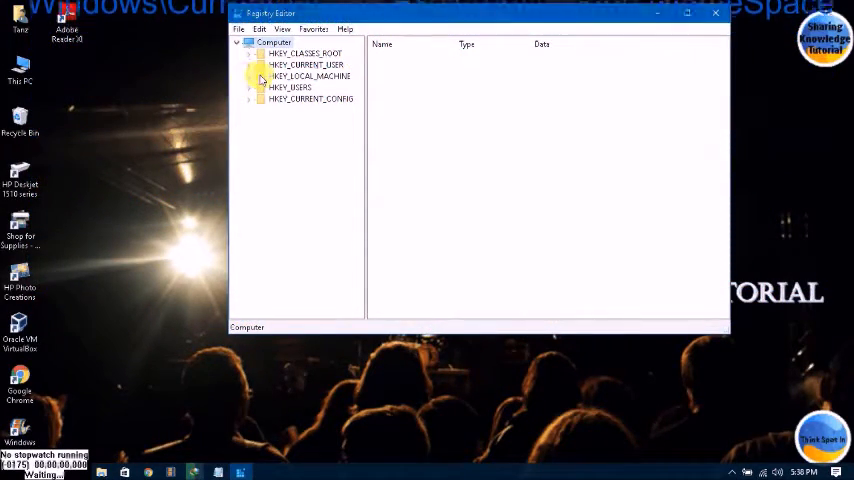
Step: Expand HKEY_LOCAL_MACHINE\SOFTWARE\Microsoft\Windows\CurrentVersion down to the Explorer key
click(249, 75)
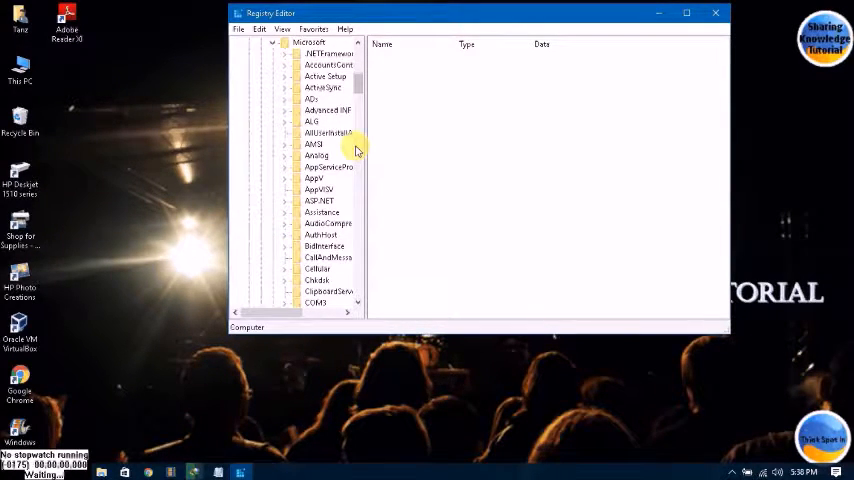
scroll(down, 3)
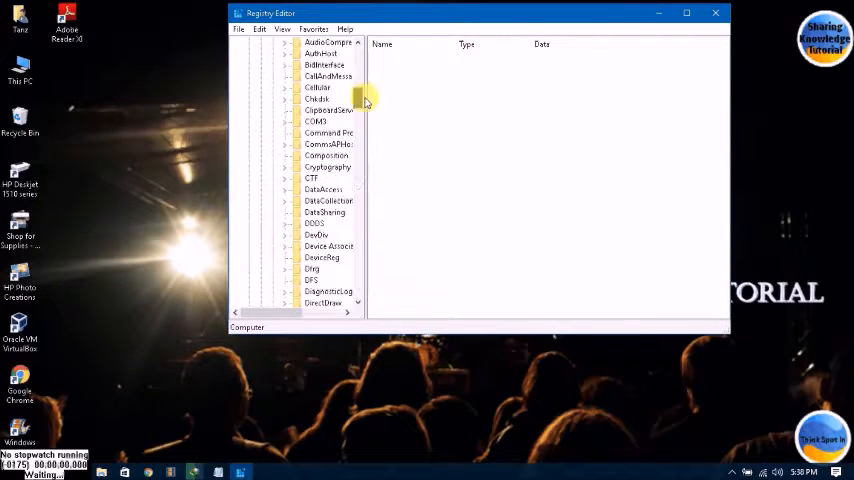
scroll(down, 3)
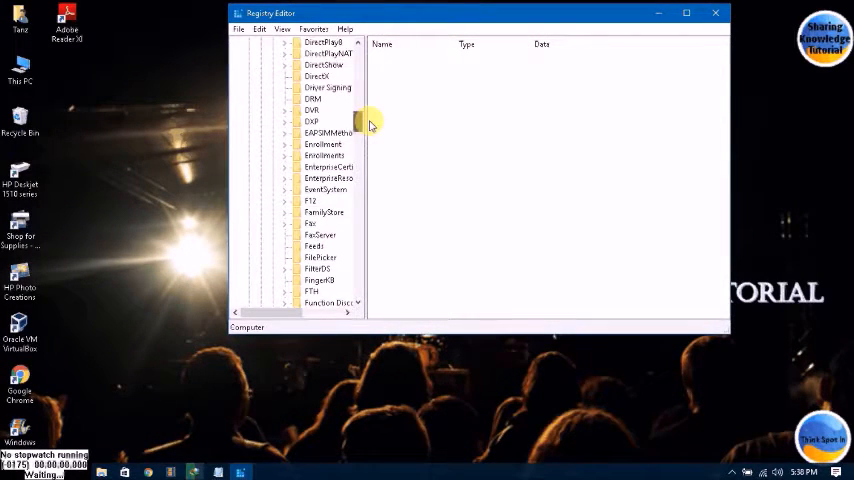
scroll(down, 3)
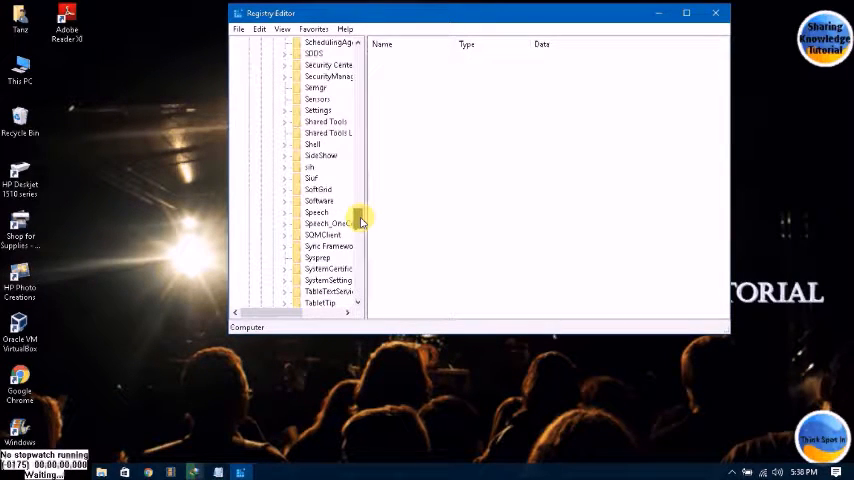
scroll(down, 3)
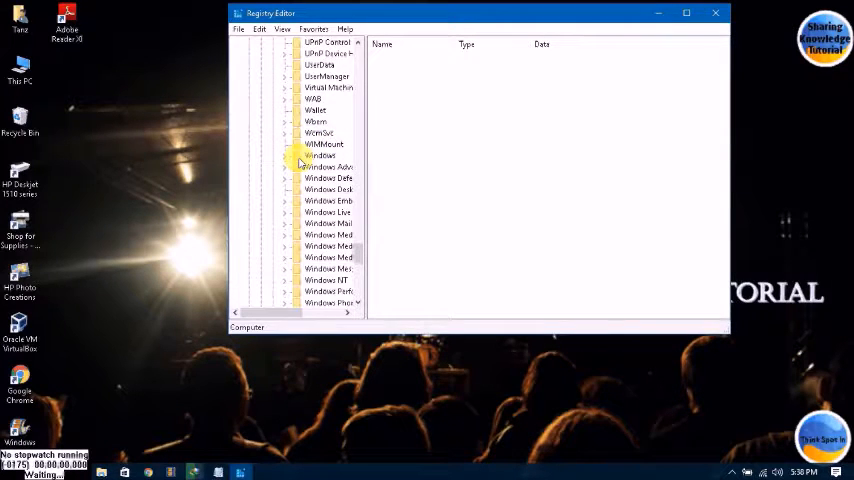
click(285, 144)
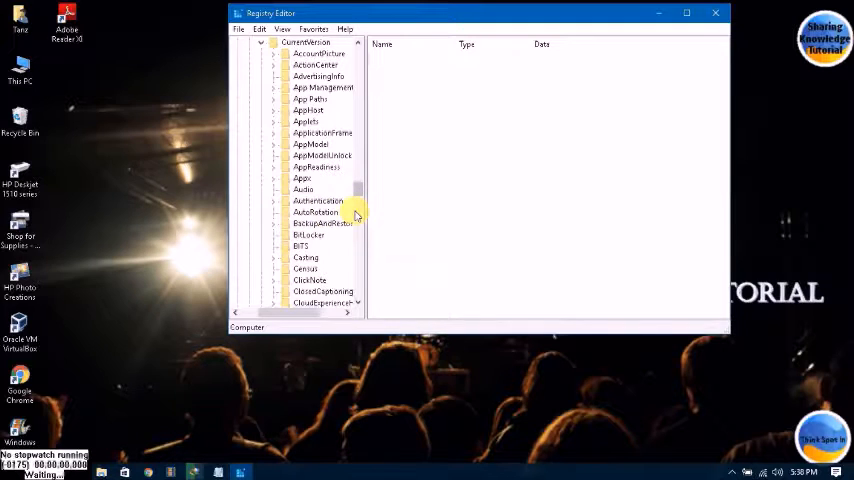
click(318, 201)
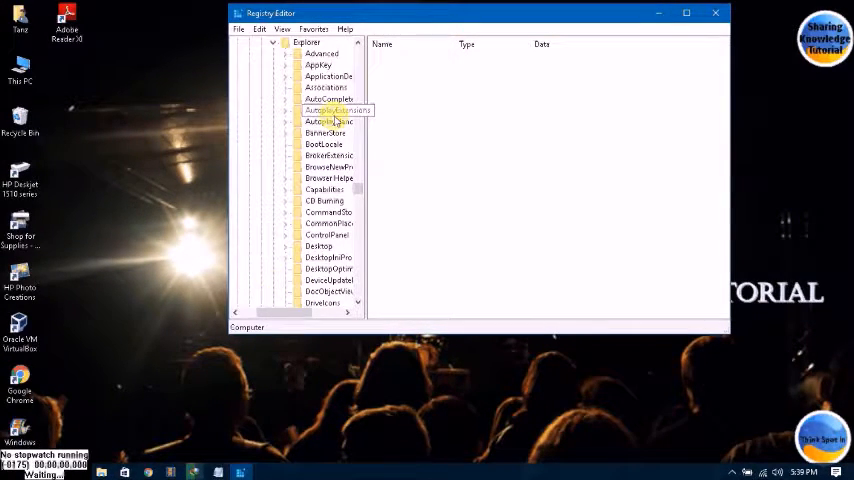
scroll(down, 3)
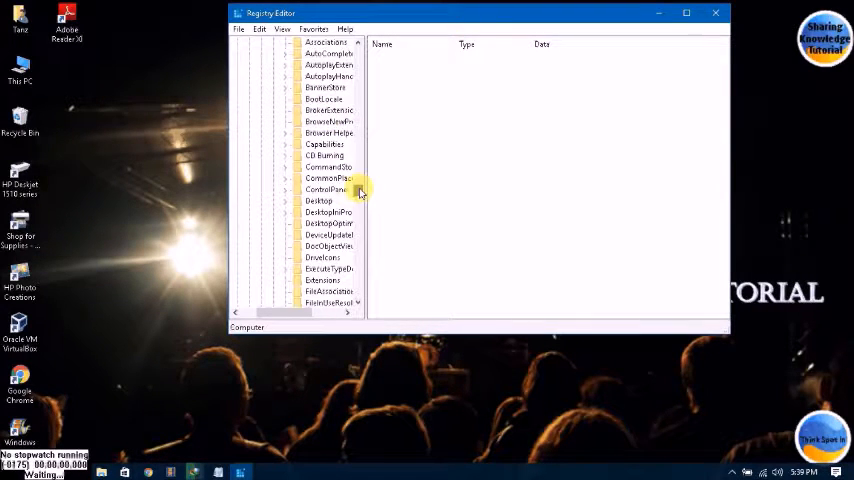
scroll(down, 3)
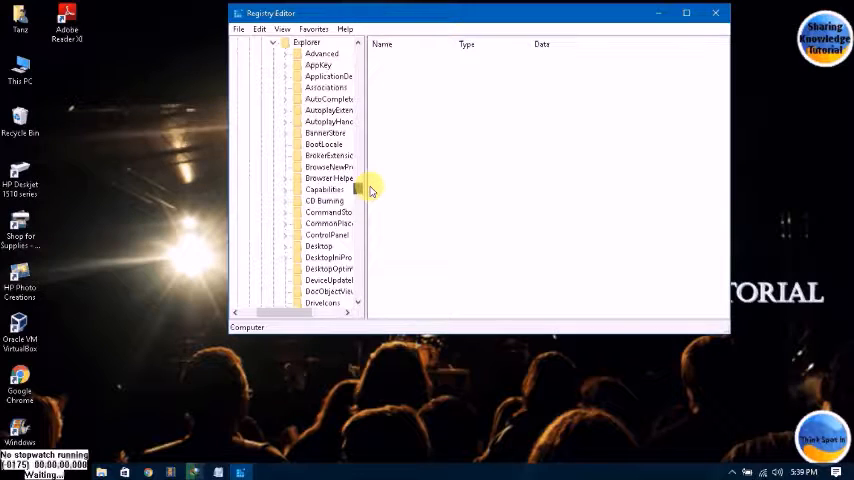
Step: Expand Explorer\Desktop\NameSpace and bring up the NameSpace key's context menu for a new key
click(328, 212)
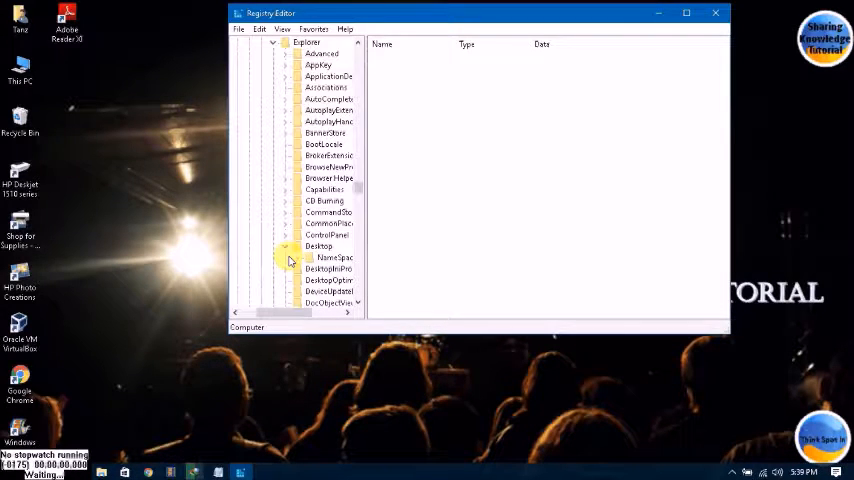
click(330, 258)
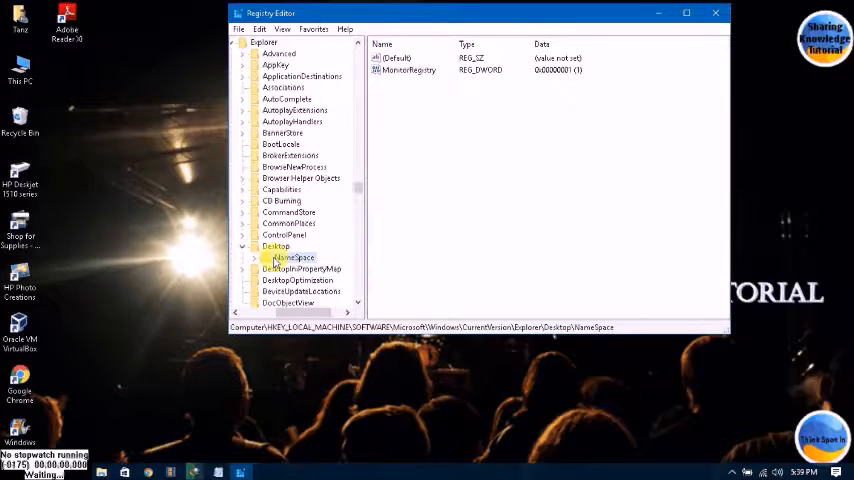
right_click(293, 258)
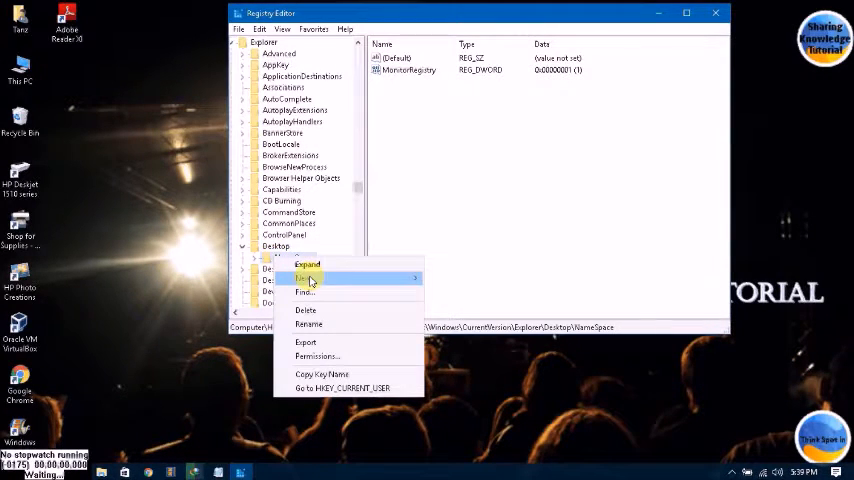
mouse_move(305, 278)
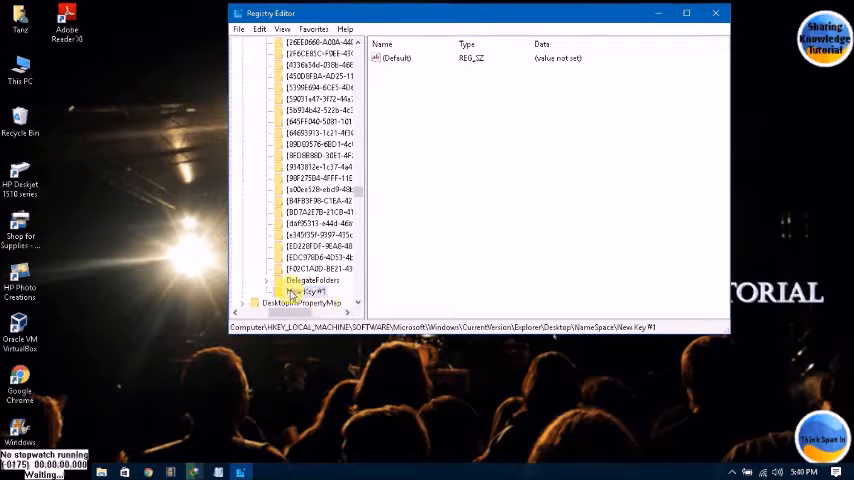
Step: Rename New Key #1 to the pasted Libraries GUID {031e4825-…}
right_click(300, 291)
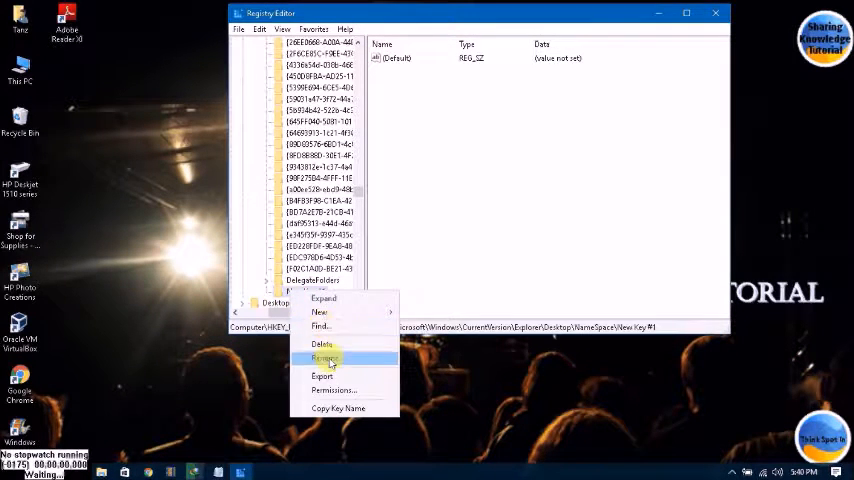
click(323, 358)
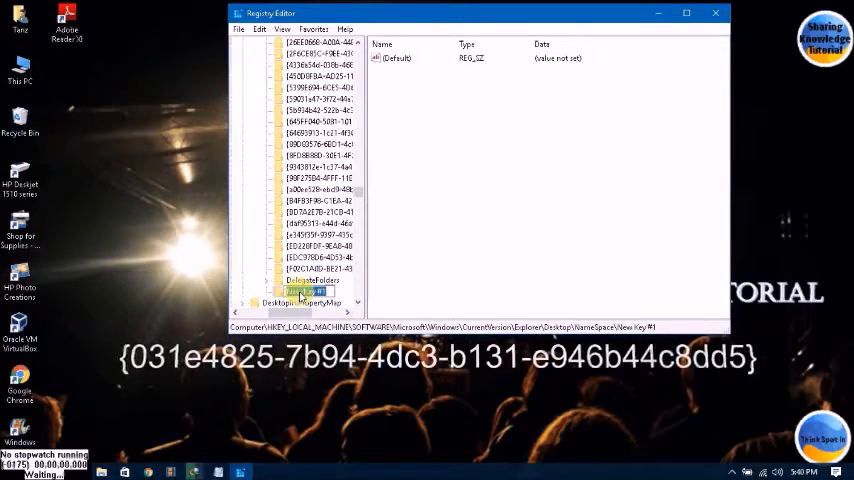
right_click(305, 295)
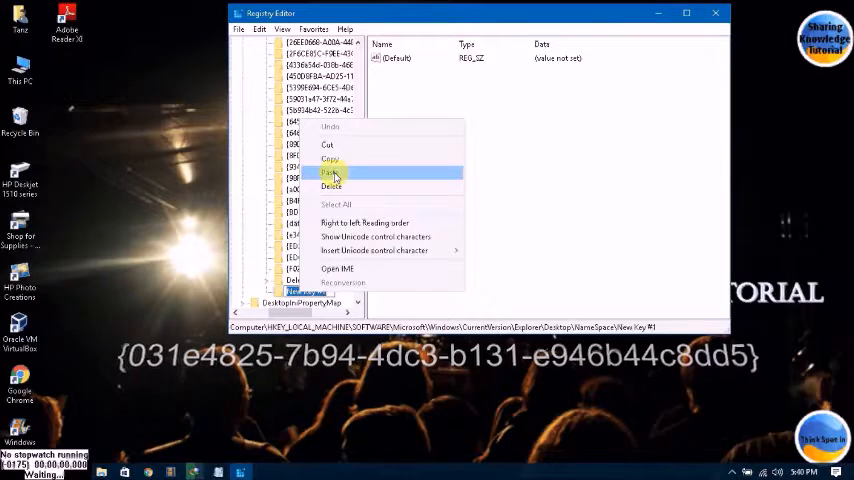
click(331, 172)
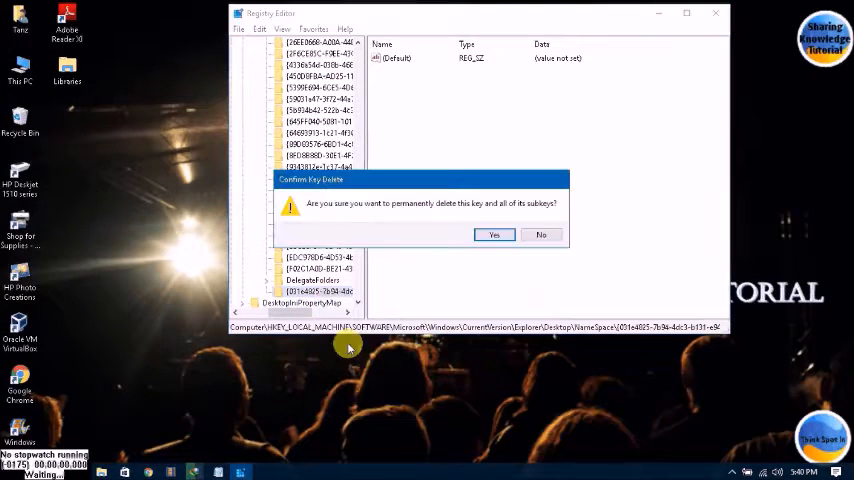
Step: Confirm deleting the GUID key in the Confirm Key Delete dialog
click(494, 234)
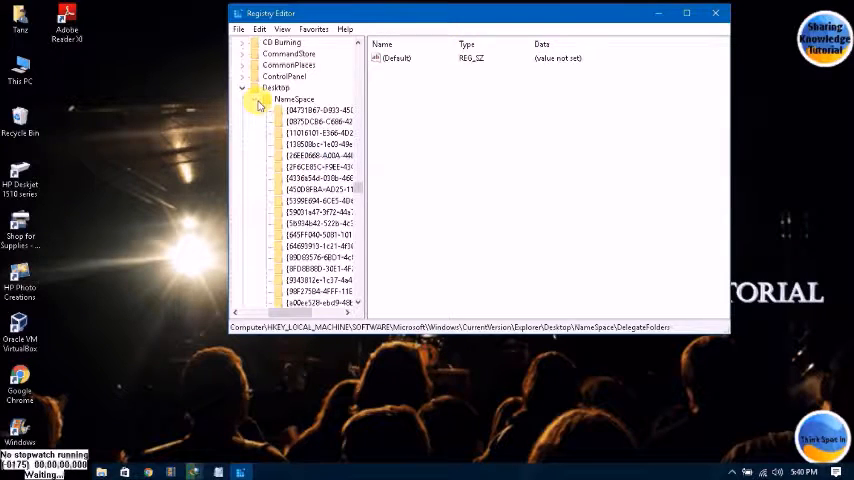
Step: Create a new key under NameSpace named with the pasted Libraries GUID
right_click(293, 99)
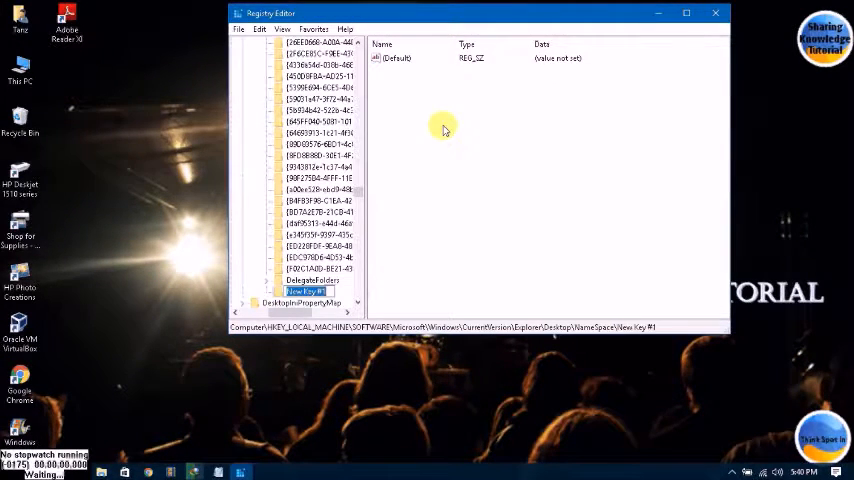
right_click(295, 290)
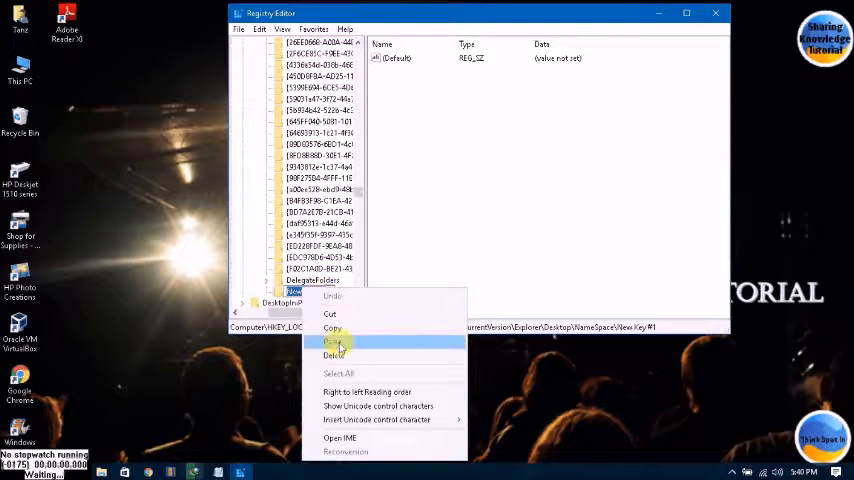
click(332, 342)
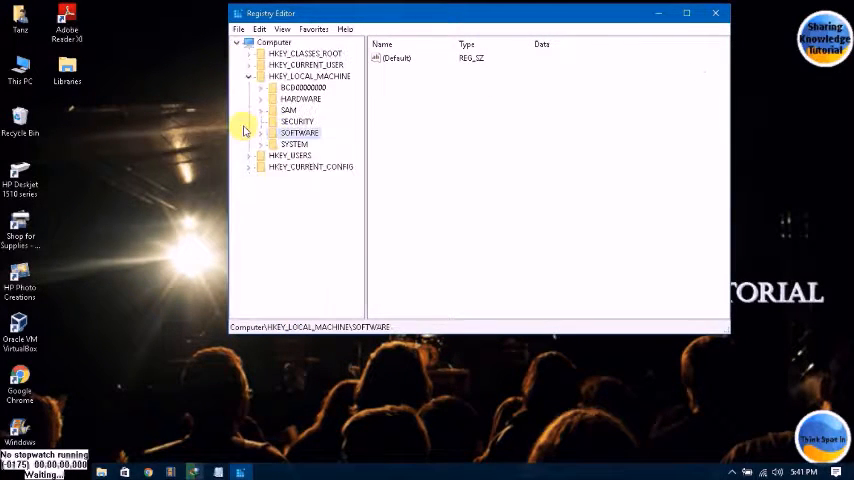
Step: Collapse HKEY_LOCAL_MACHINE, close Registry Editor, and open the desktop Libraries icon
click(237, 43)
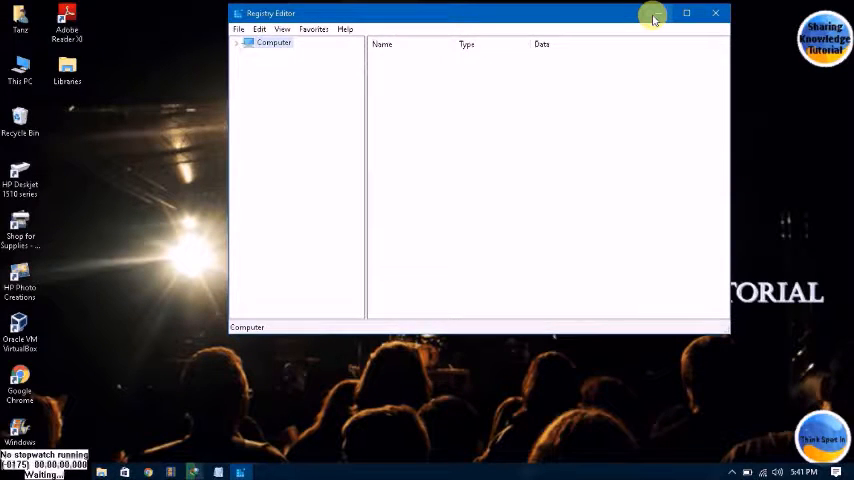
click(716, 13)
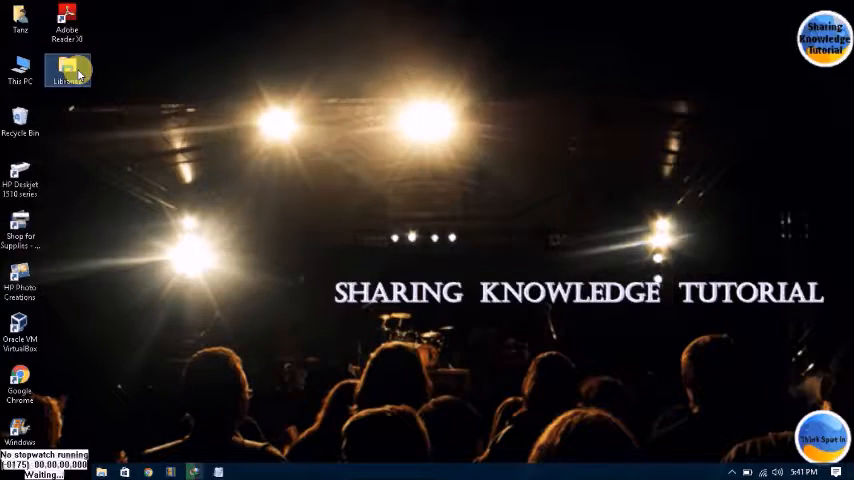
double_click(67, 70)
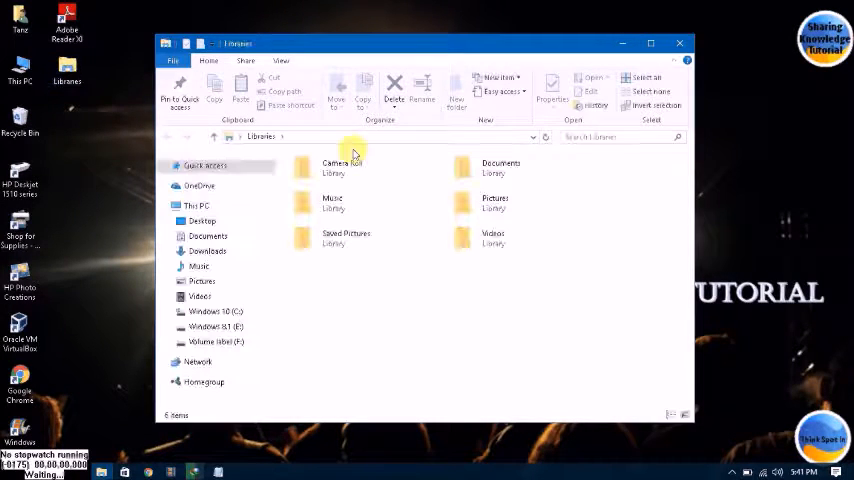